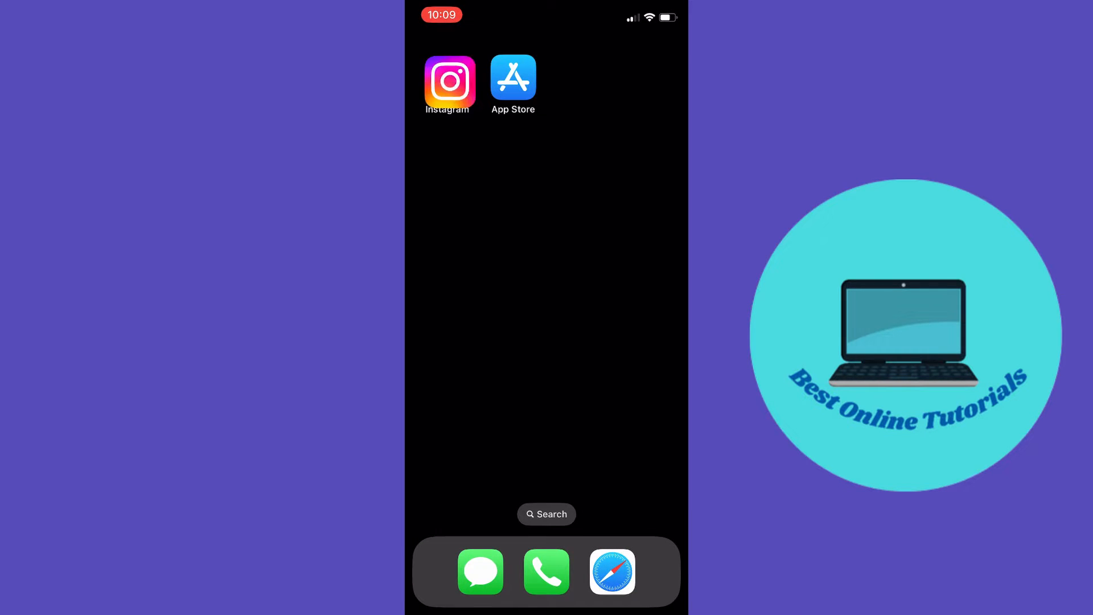
Launch Instagram from the home screen and start a new Reel.
{"action": "left_click", "coordinate": [448, 81]}
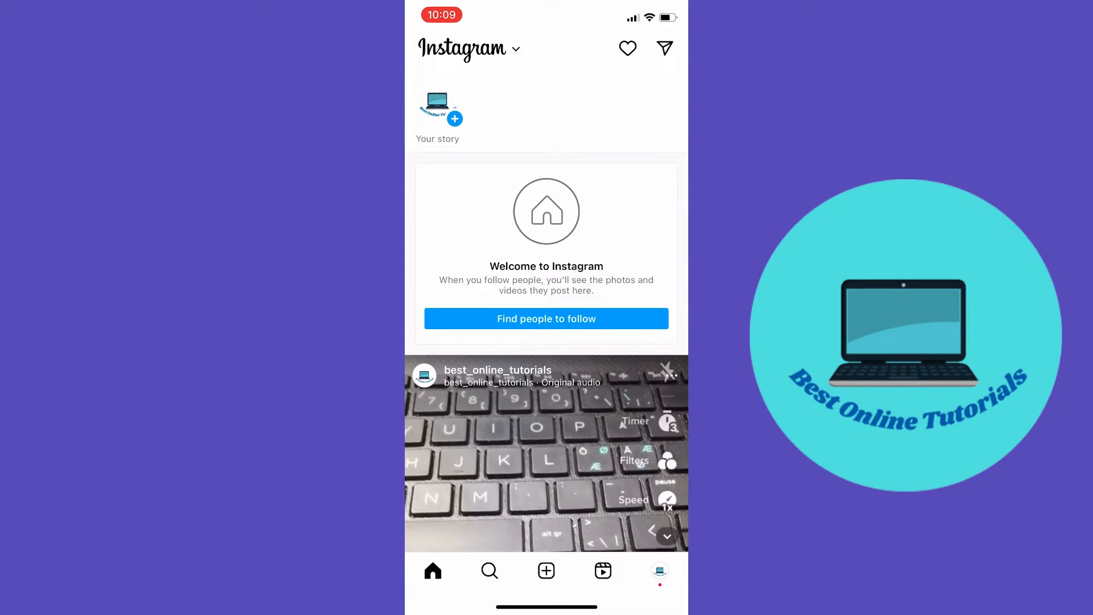
{"action": "left_click", "coordinate": [546, 571]}
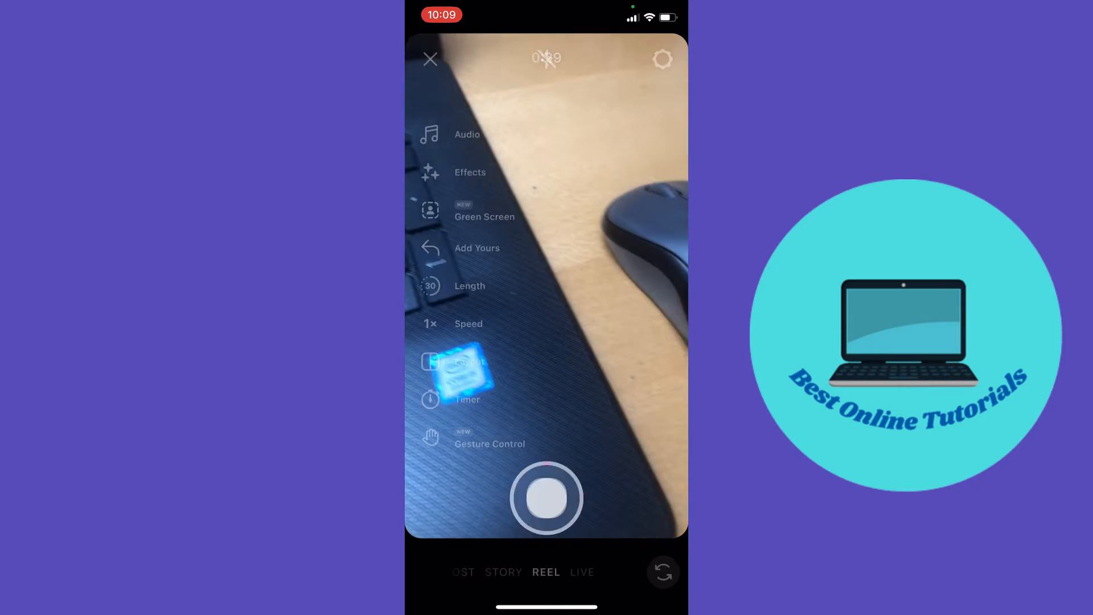
Record a short clip, then add a part of the song 'Feelings' as audio.
{"action": "left_click", "coordinate": [546, 498]}
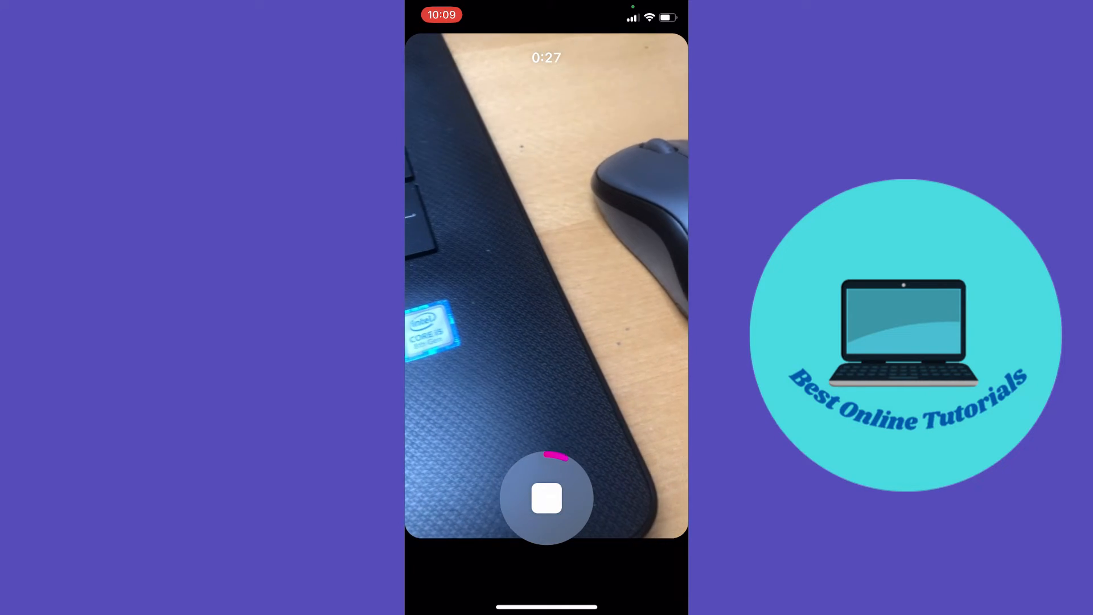
{"action": "left_click", "coordinate": [546, 498]}
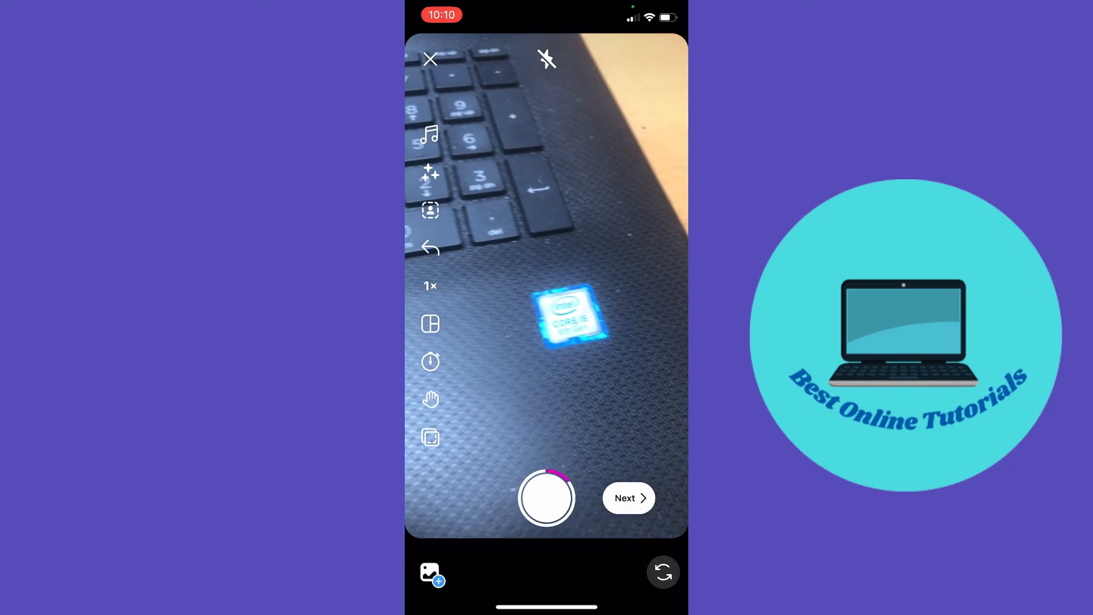
{"action": "left_click", "coordinate": [430, 136]}
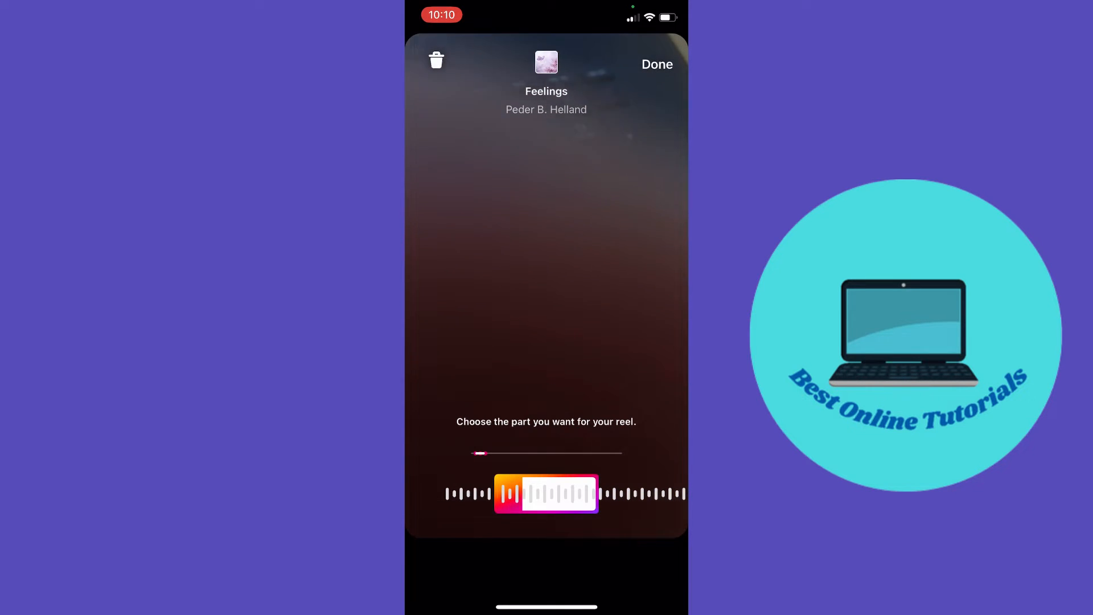
{"action": "left_click", "coordinate": [657, 64]}
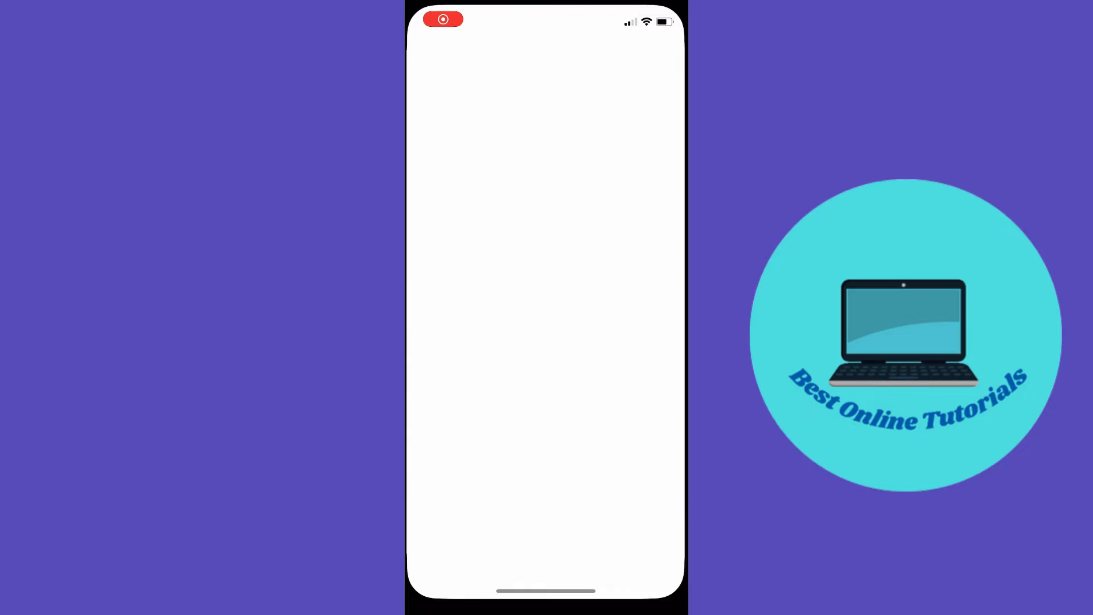
Search the App Store for 'instagram' to check for an update, then return to Instagram.
{"action": "left_click", "coordinate": [659, 569]}
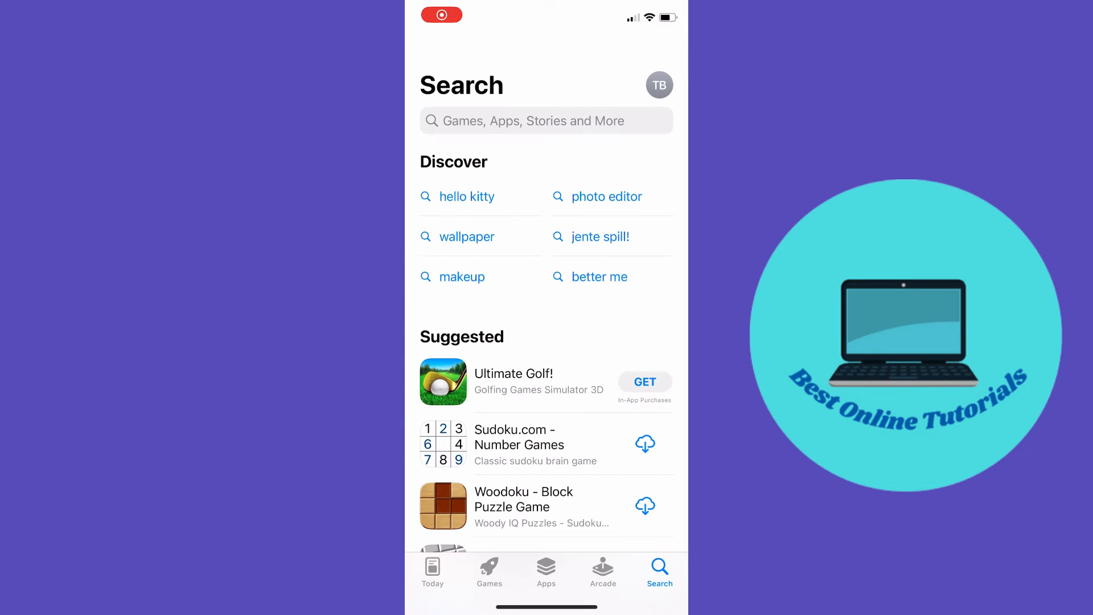
{"action": "type", "text": "insta"}
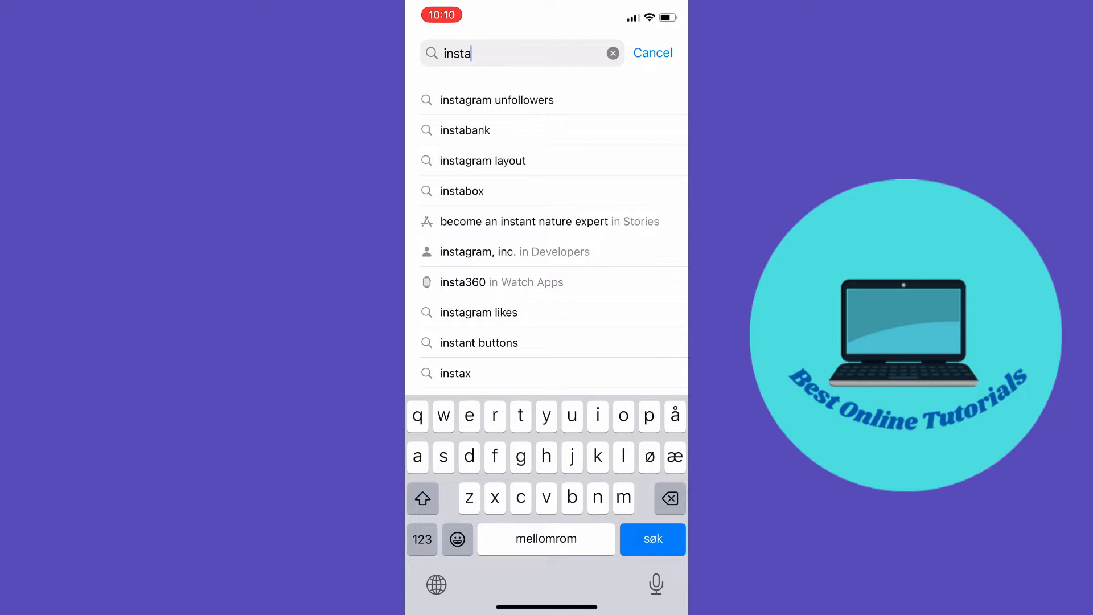
{"action": "type", "text": "gr"}
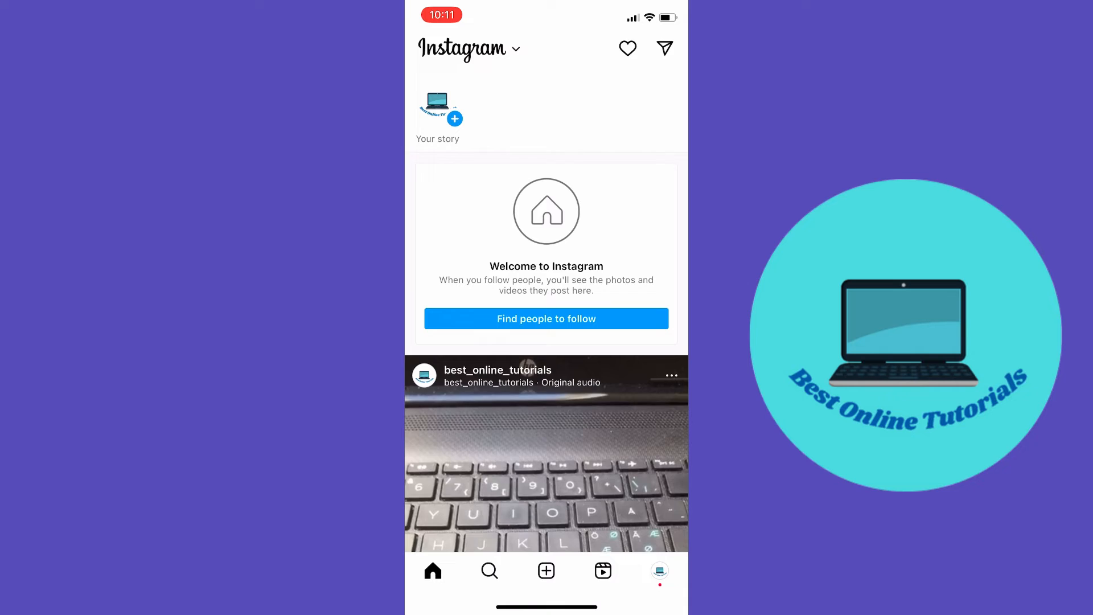
From your profile menu, go to Settings and privacy and scroll down to Help.
{"action": "left_click", "coordinate": [658, 571]}
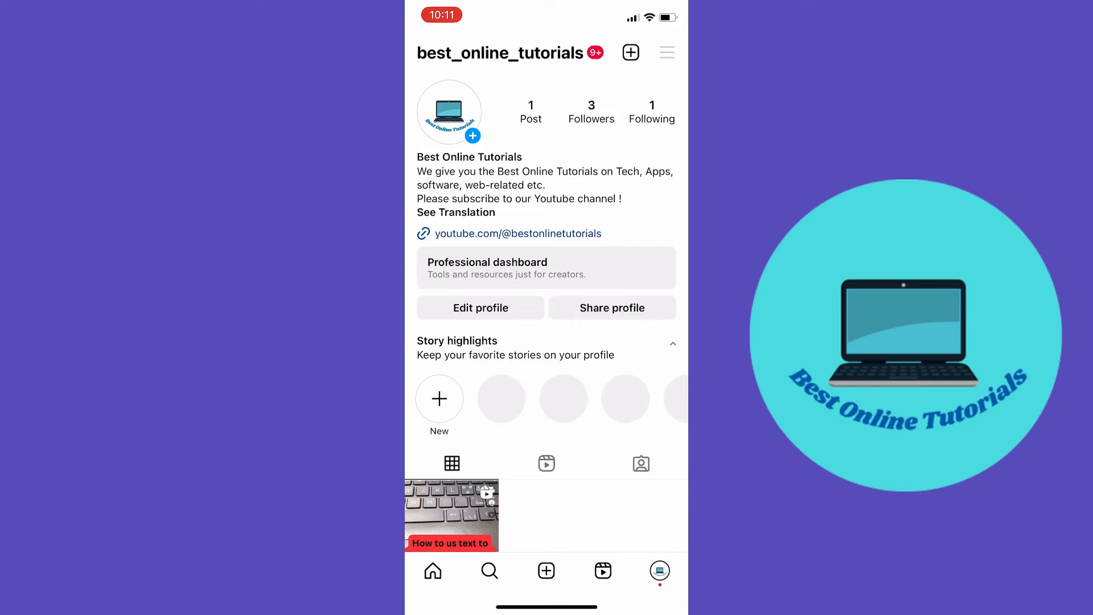
{"action": "left_click", "coordinate": [665, 52]}
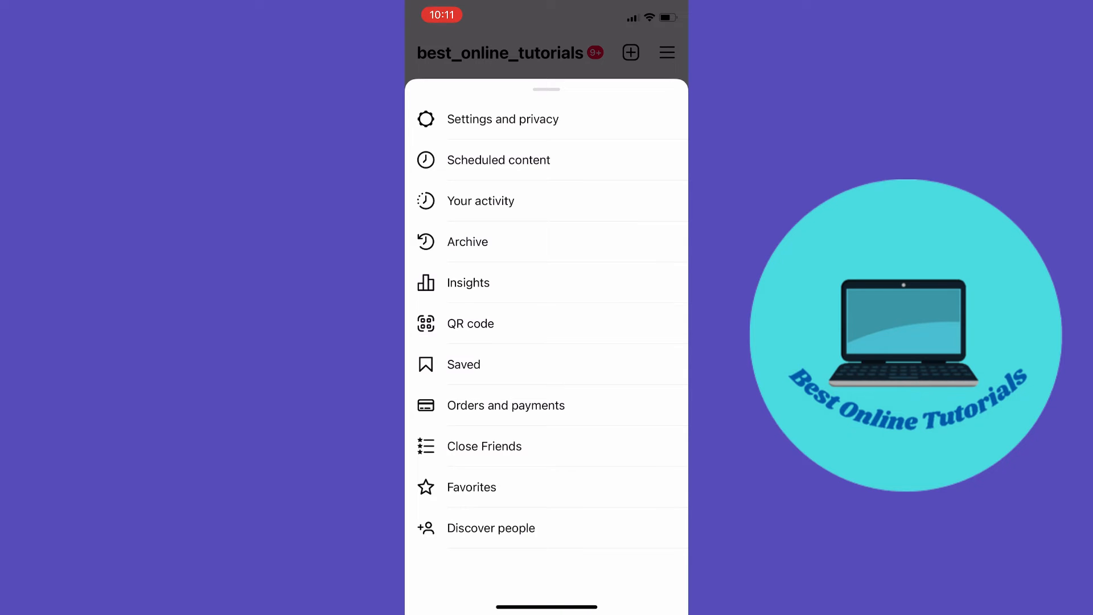
{"action": "left_click", "coordinate": [503, 118]}
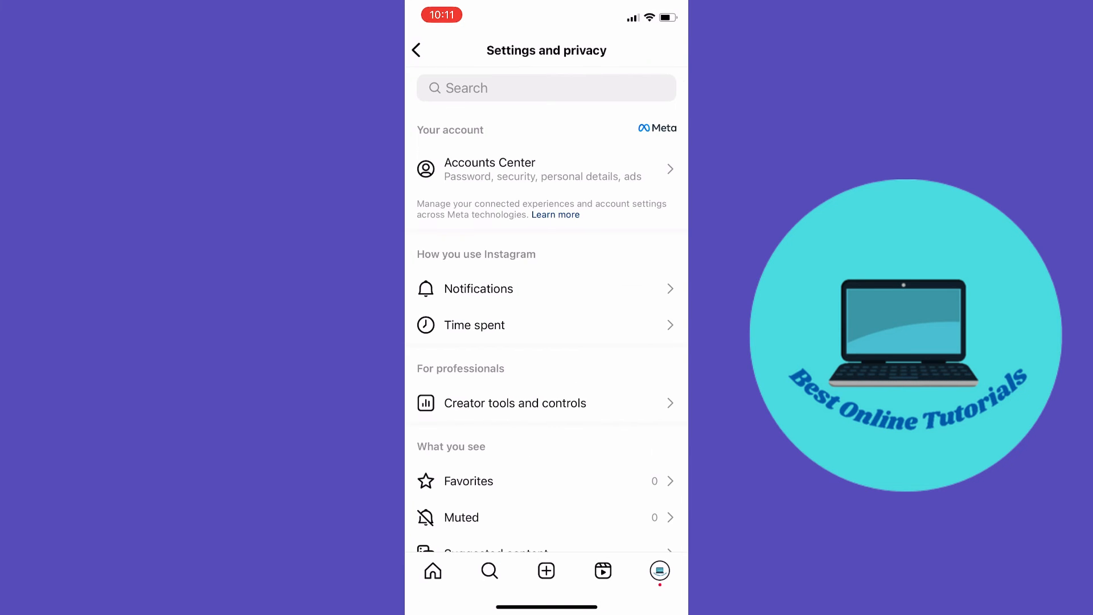
{"action": "scroll", "scroll_direction": "down", "scroll_amount": 3}
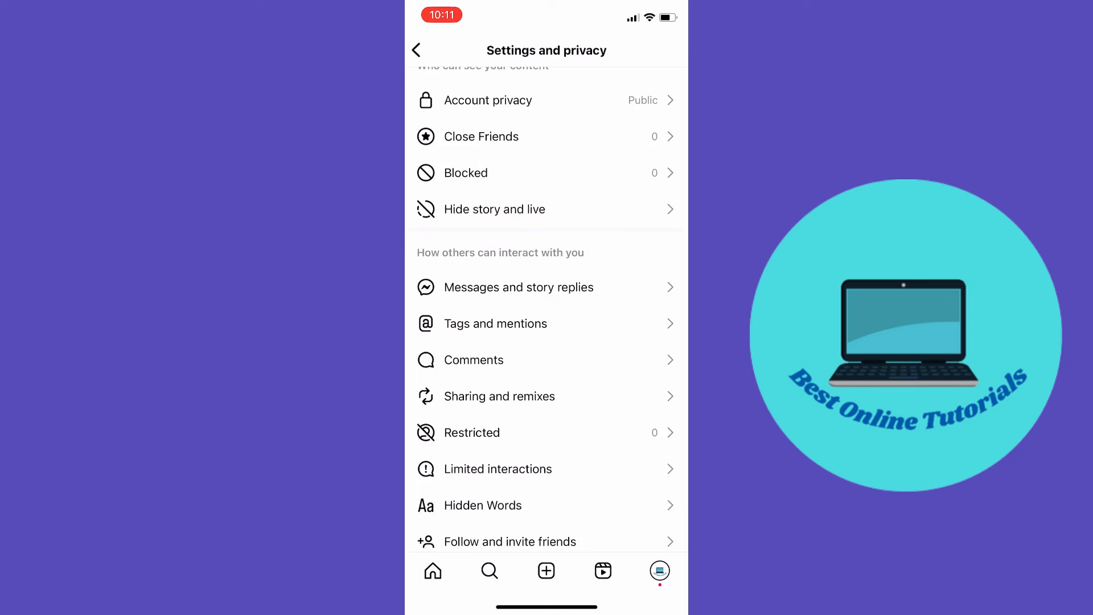
{"action": "scroll", "scroll_direction": "down", "scroll_amount": 3}
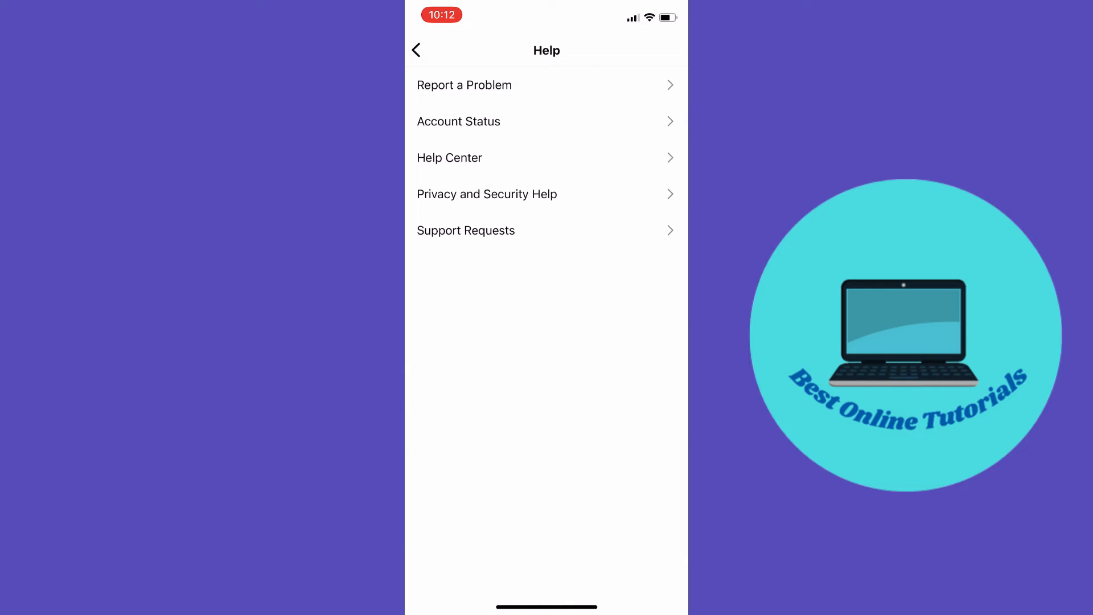
Start Report a Problem without shaking the phone and continue past the logs question.
{"action": "left_click", "coordinate": [464, 85]}
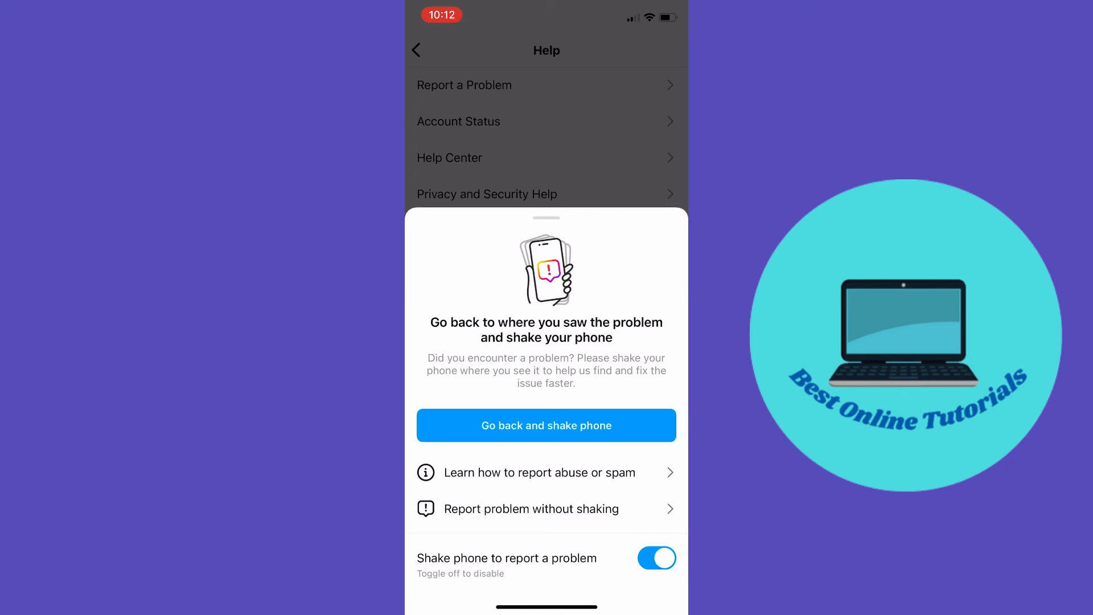
{"action": "left_click", "coordinate": [531, 509]}
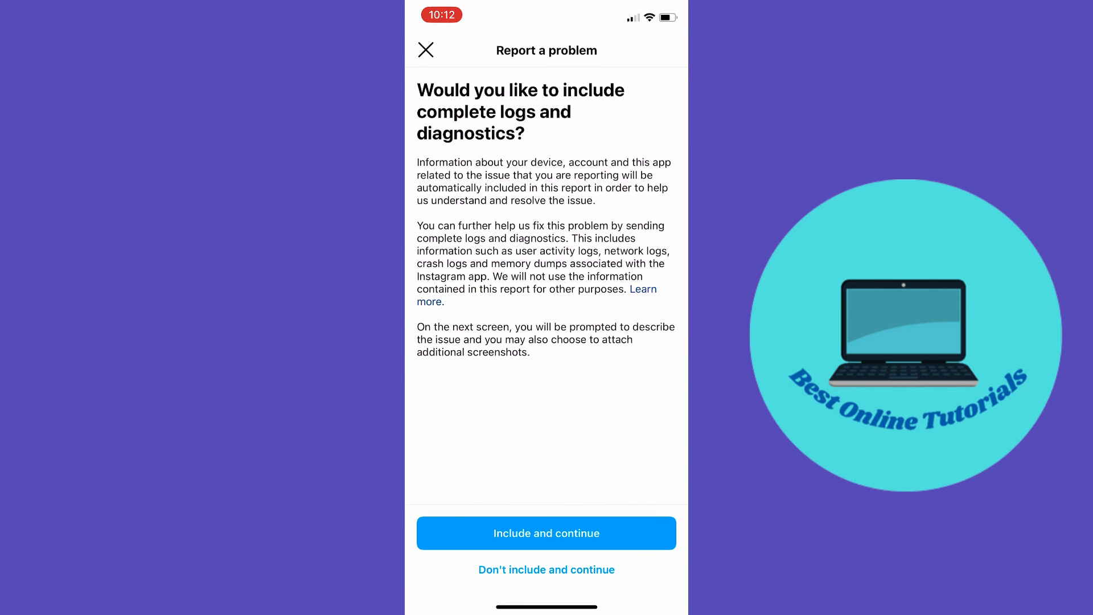
{"action": "left_click", "coordinate": [546, 533]}
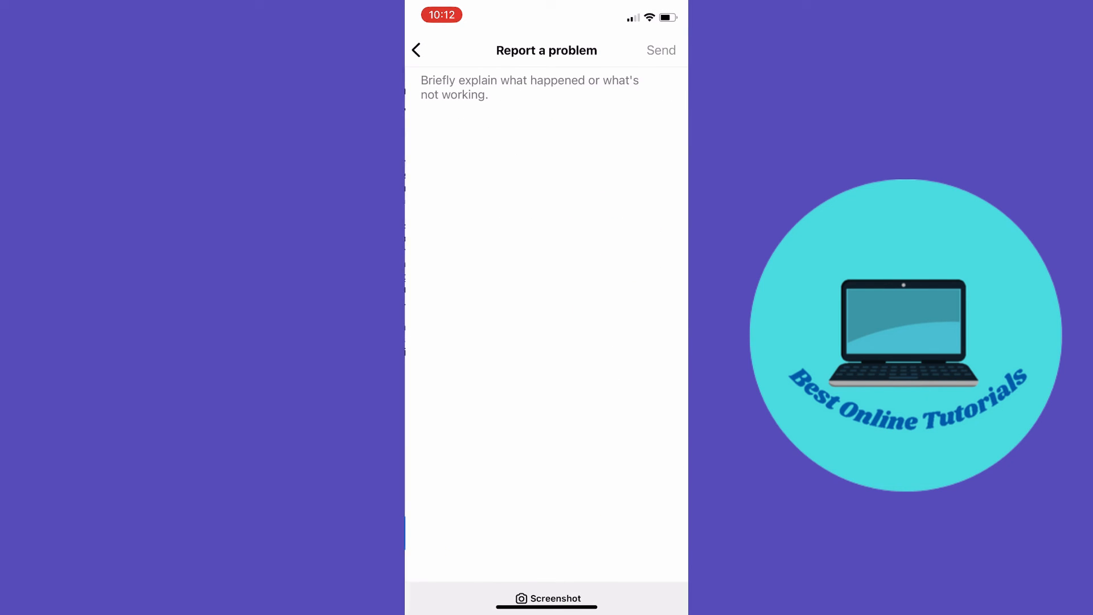
Activate the 'Briefly explain what happened' field so the keyboard appears.
{"action": "left_click", "coordinate": [530, 87]}
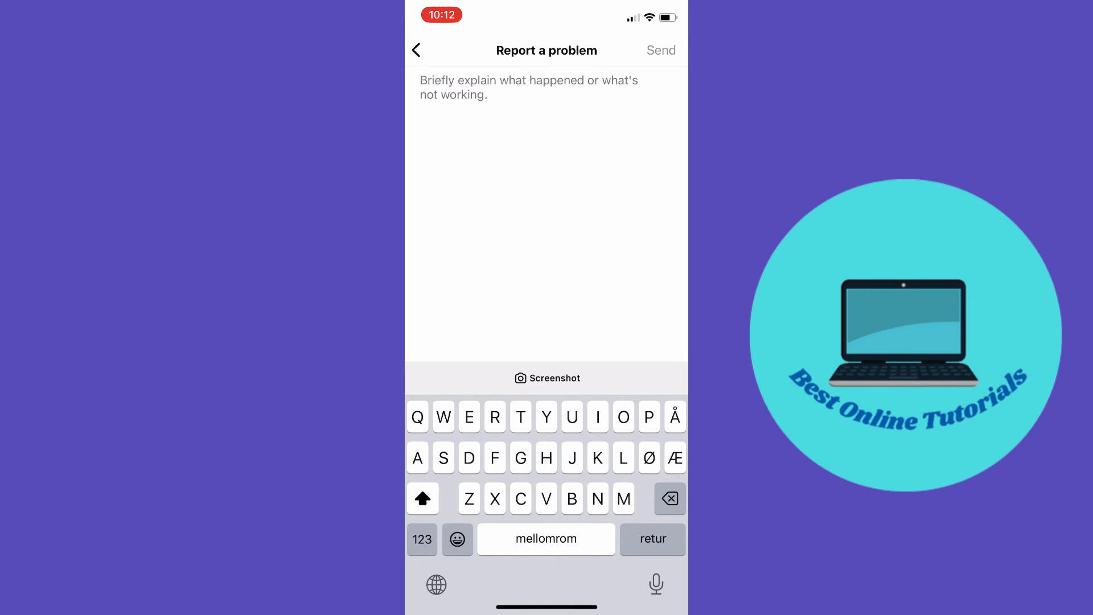
{"action": "left_click", "coordinate": [418, 87]}
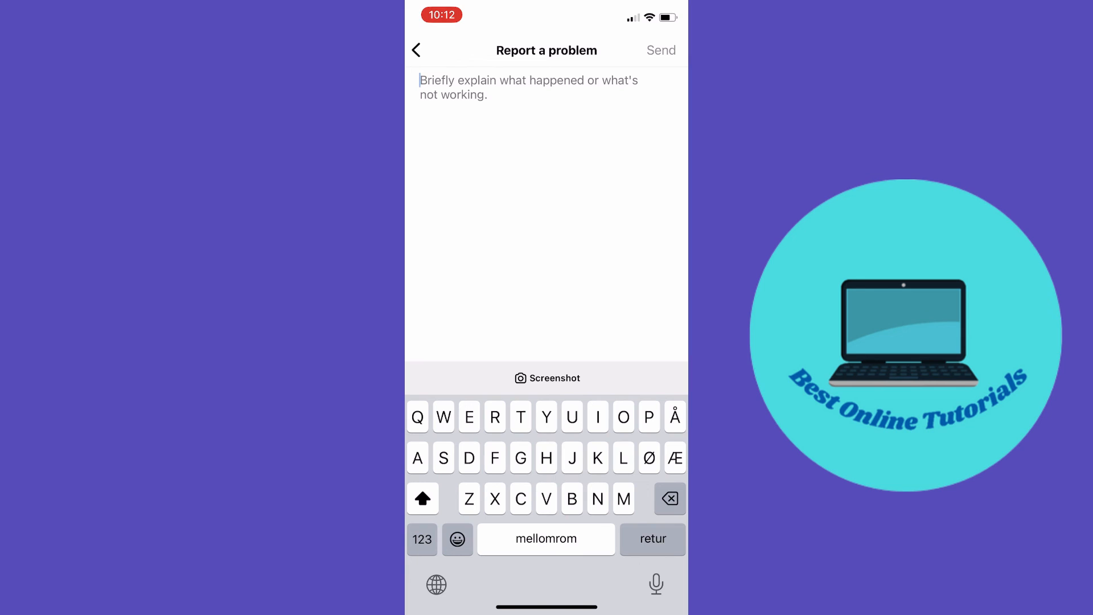